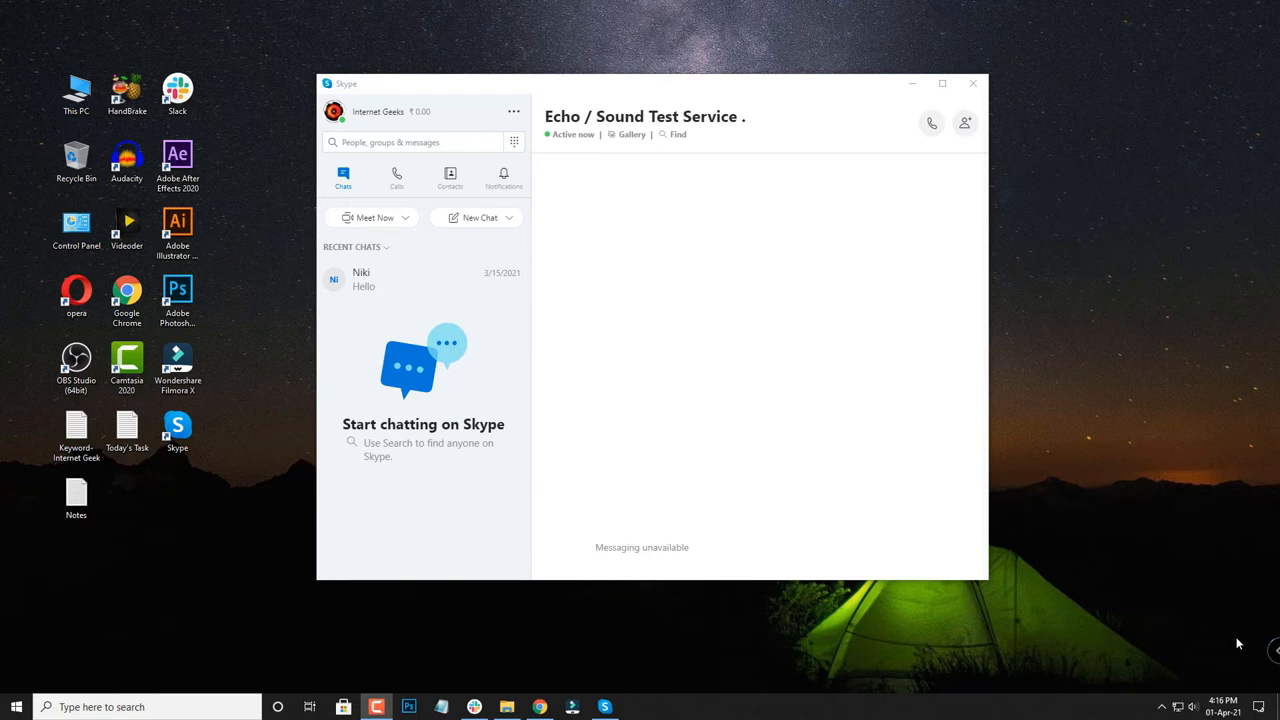
mouse_move(448, 232)
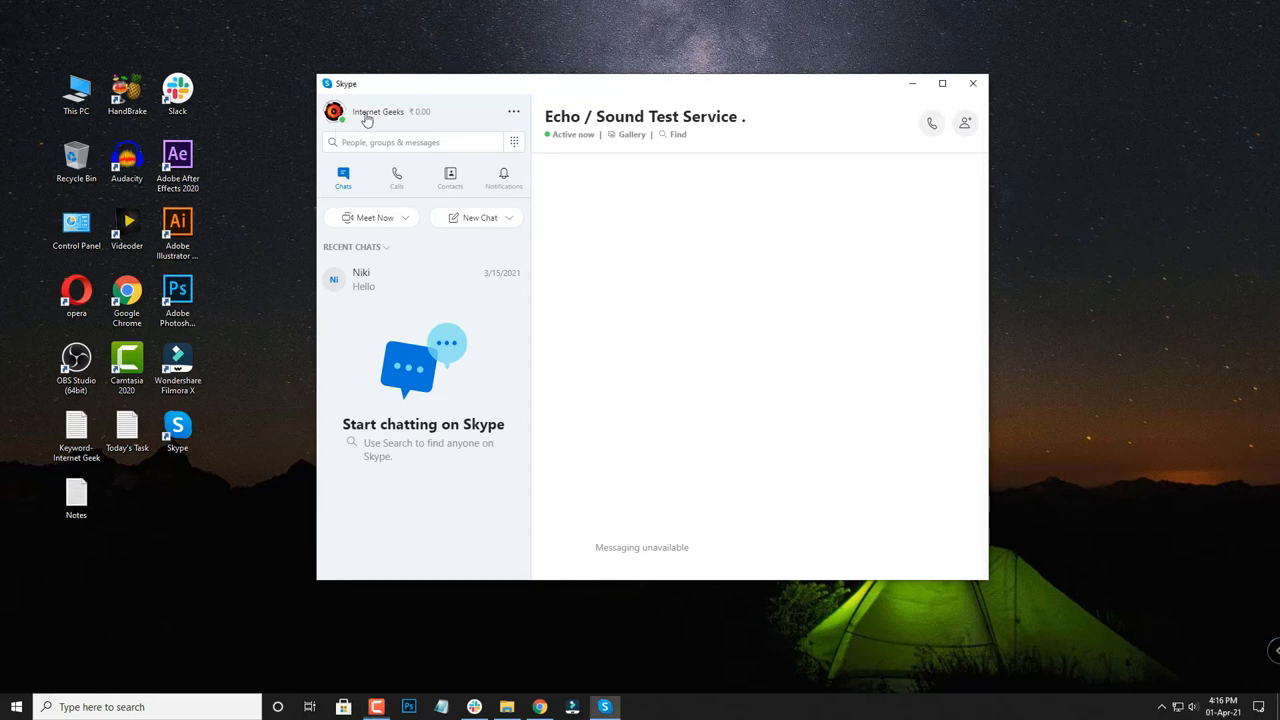
From the profile menu's presence list, switch my status from Active to Away
click(378, 112)
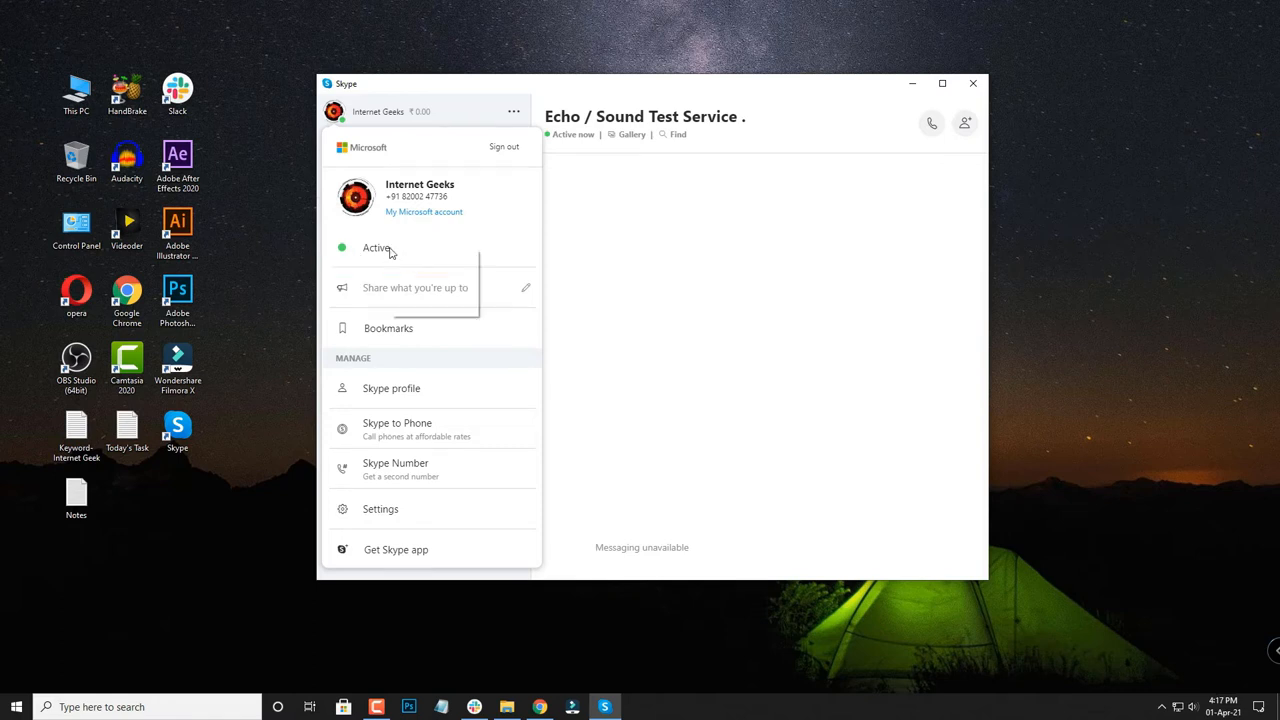
click(376, 248)
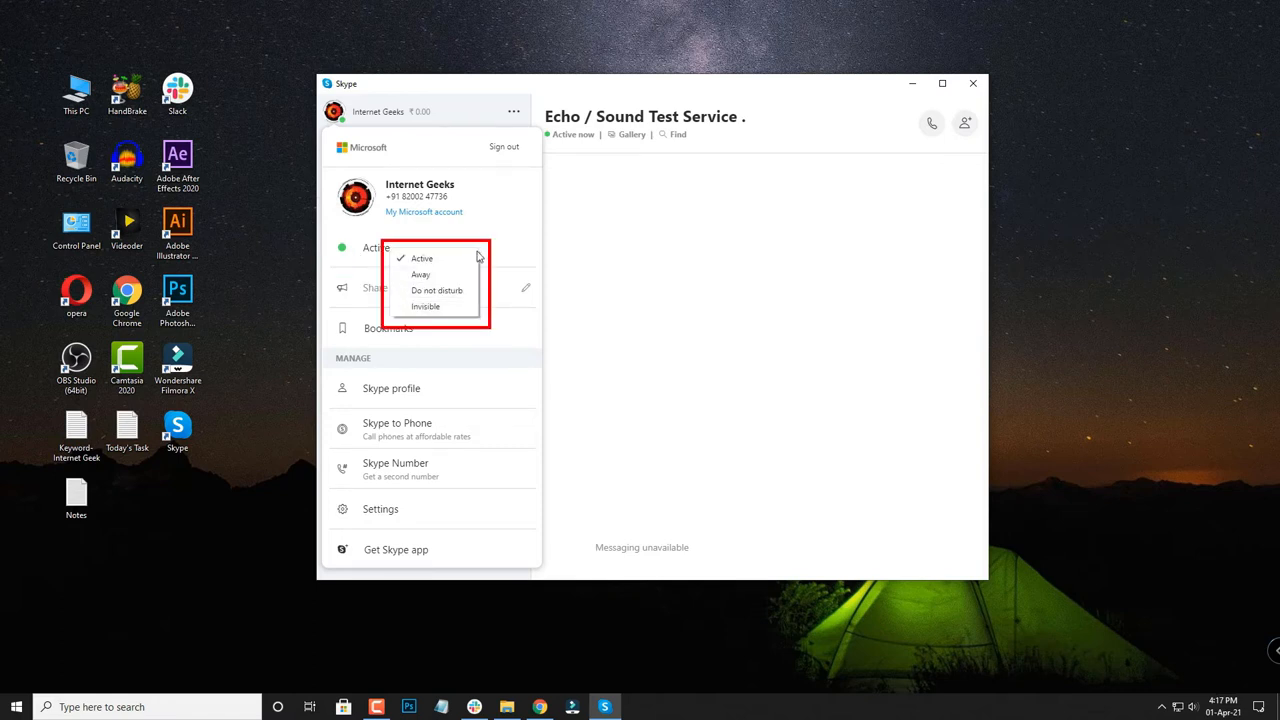
mouse_move(420, 274)
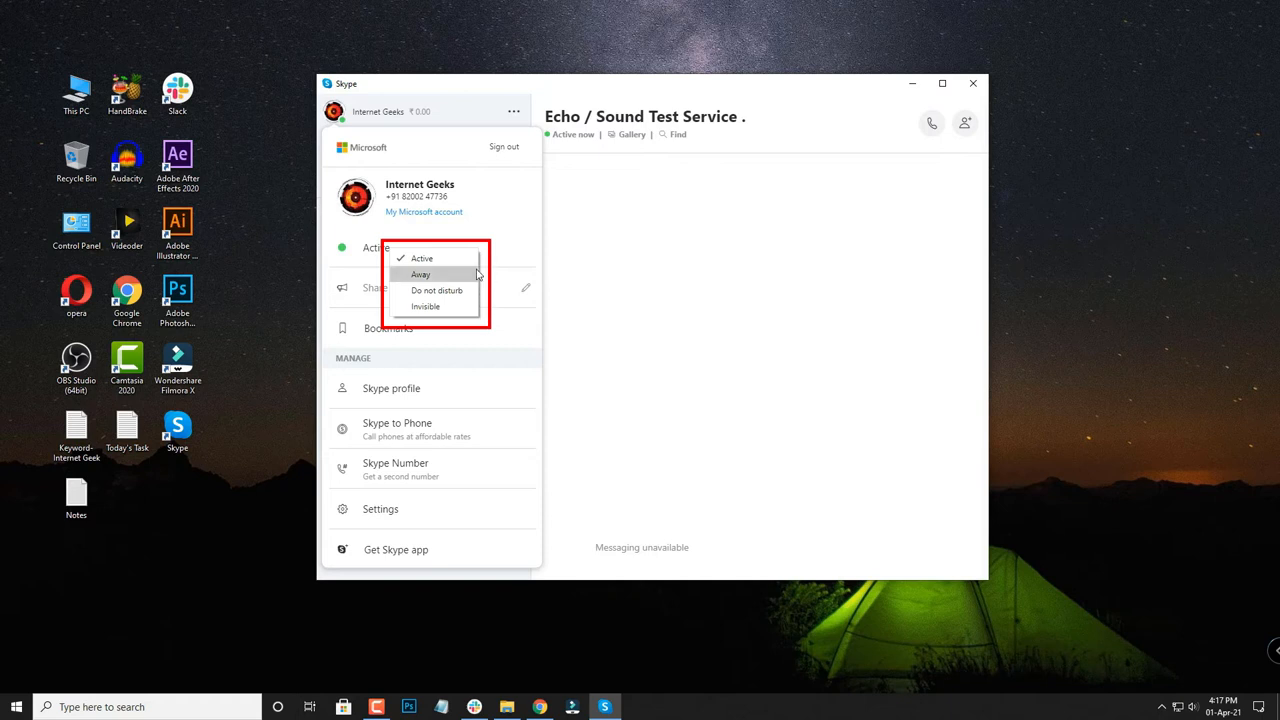
click(334, 112)
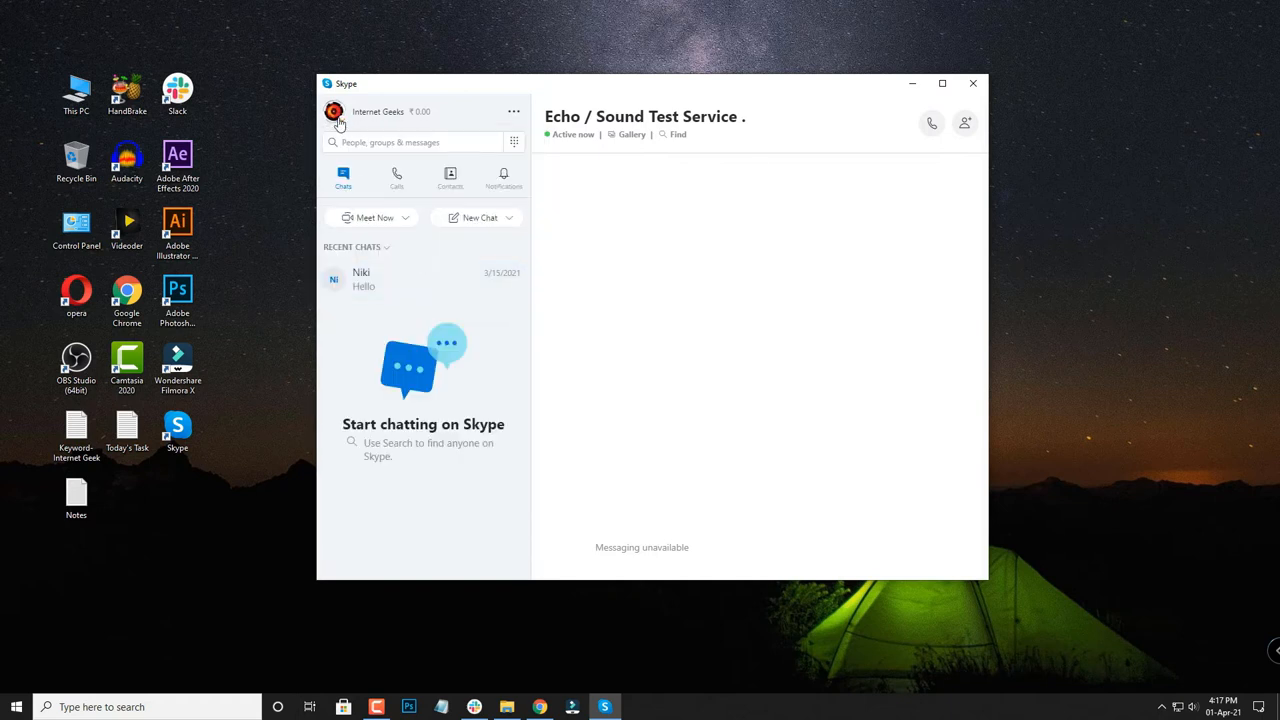
From the profile menu's presence list, switch my status from Away to Invisible
click(334, 112)
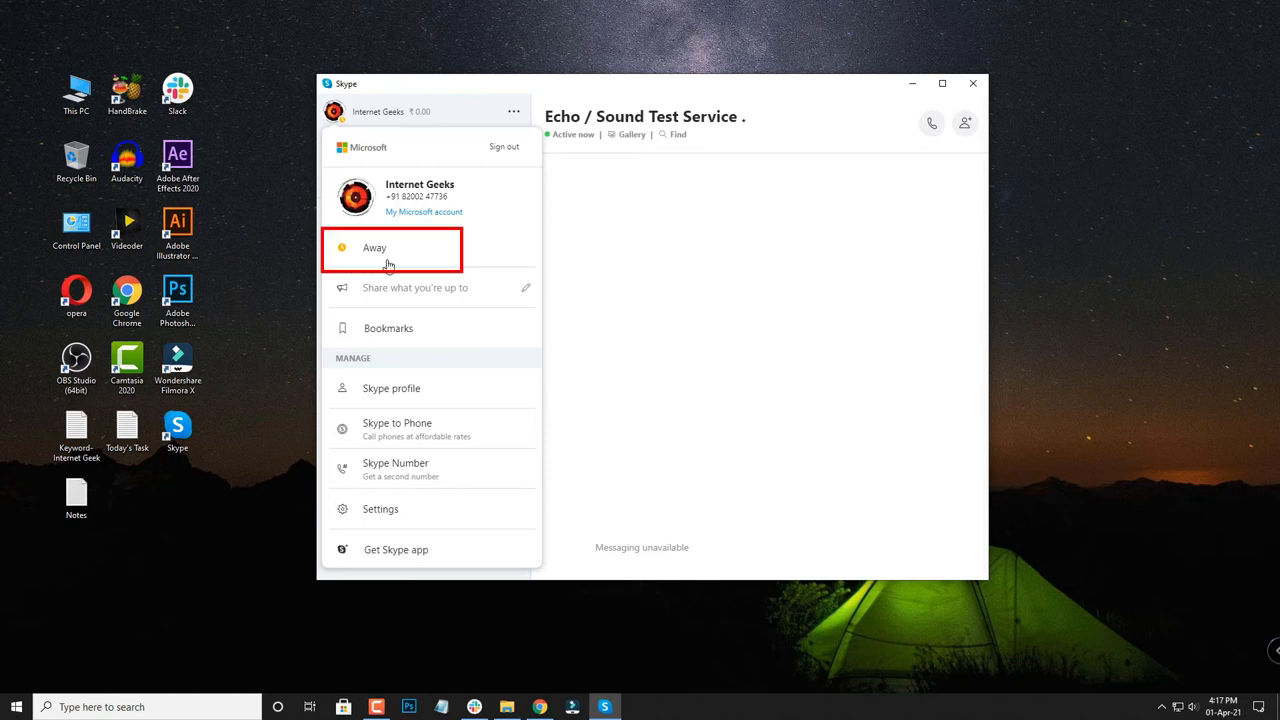
click(374, 248)
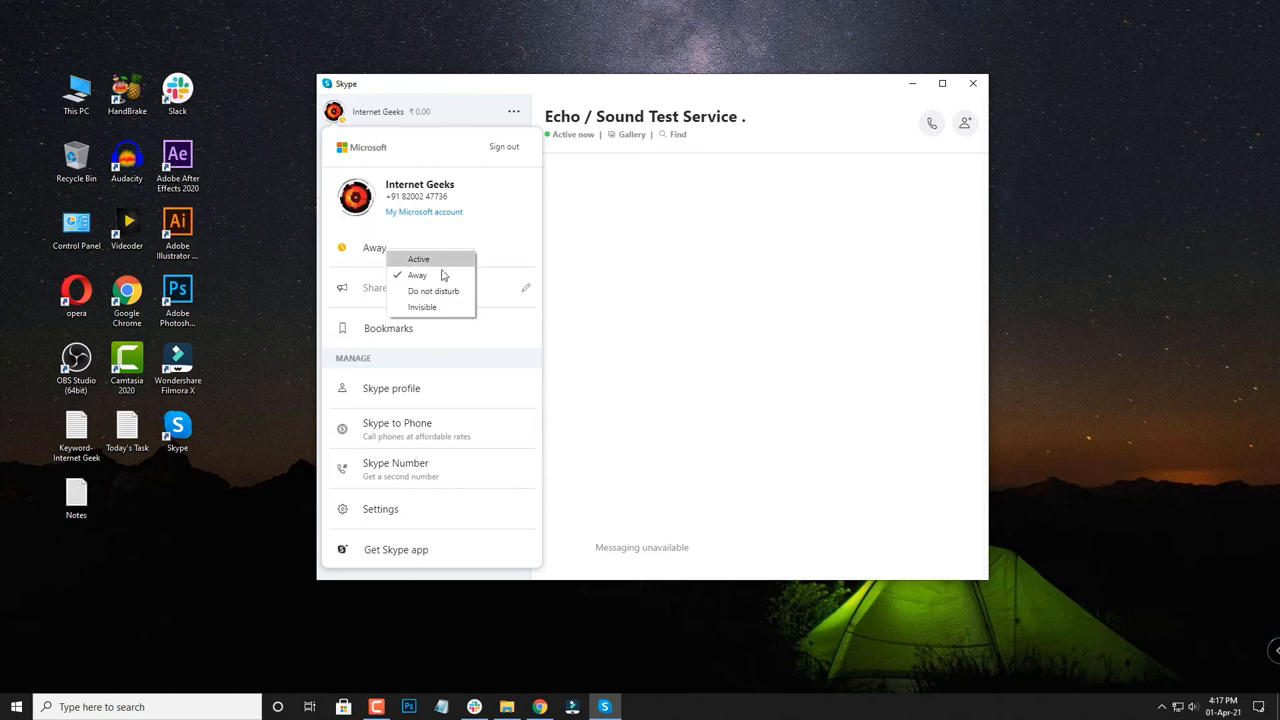
click(432, 292)
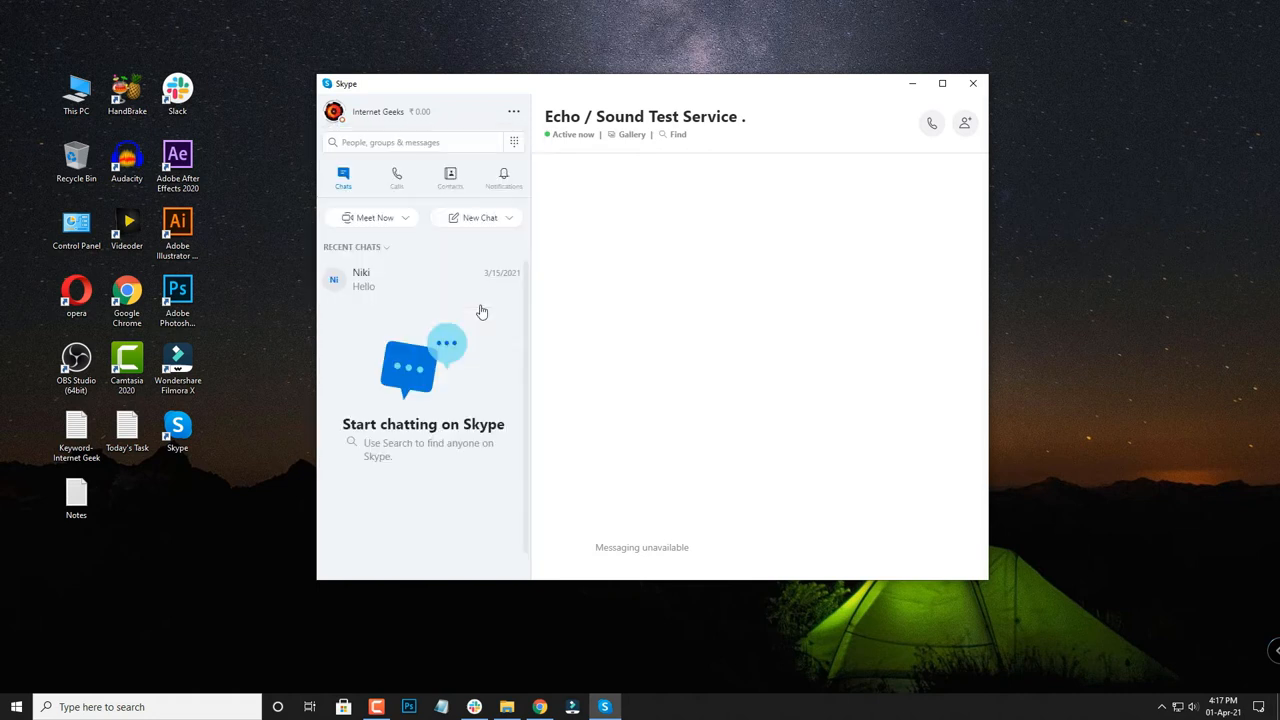
From the profile menu's presence list, switch my status from Invisible back to a visible one
click(334, 112)
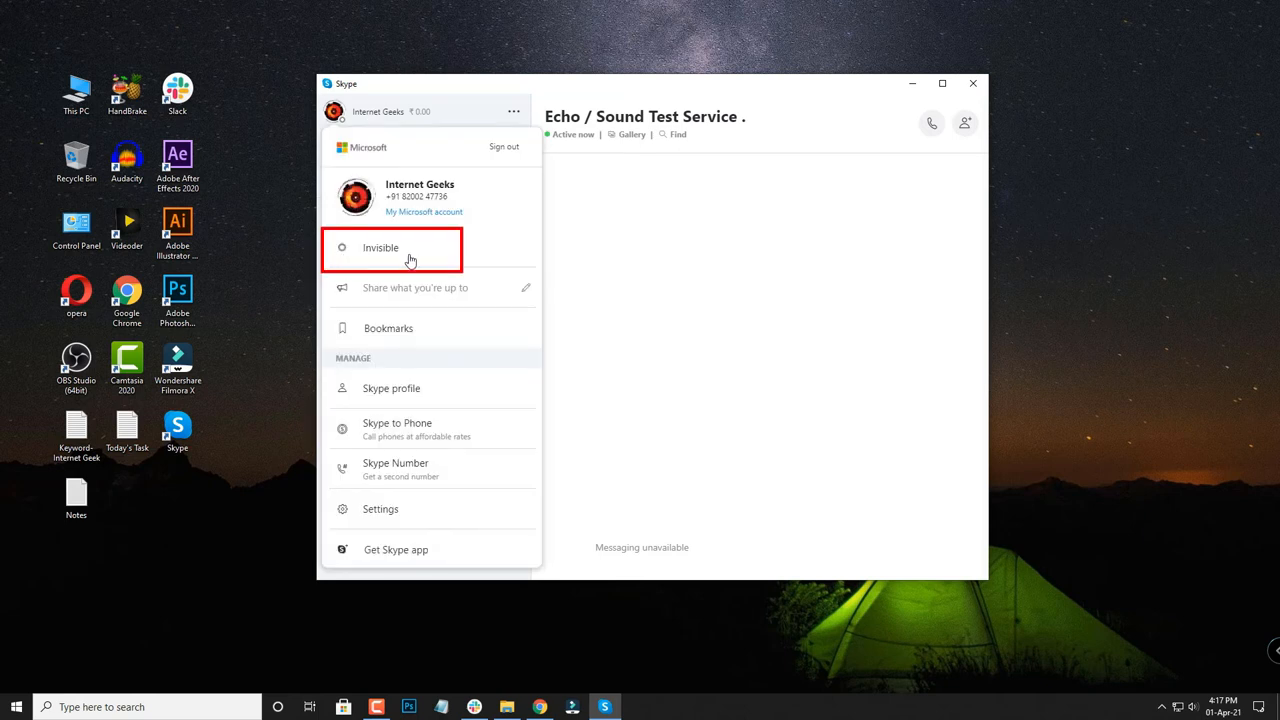
click(392, 248)
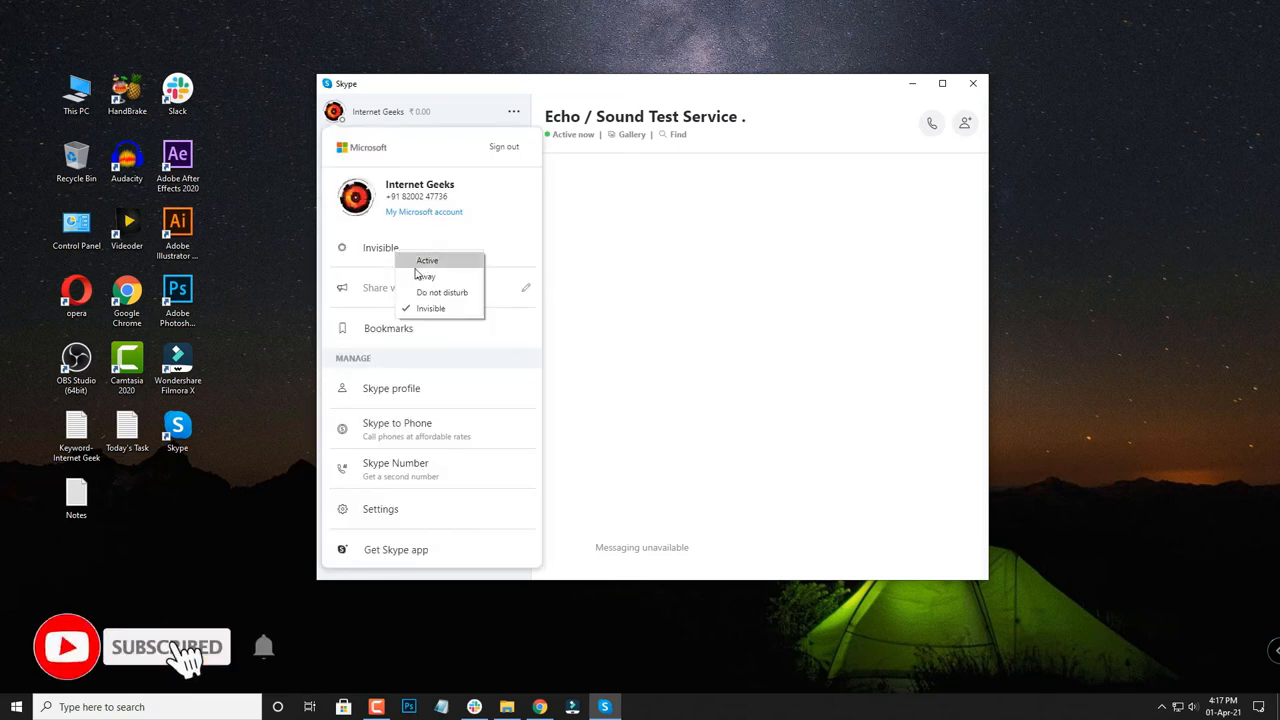
click(424, 276)
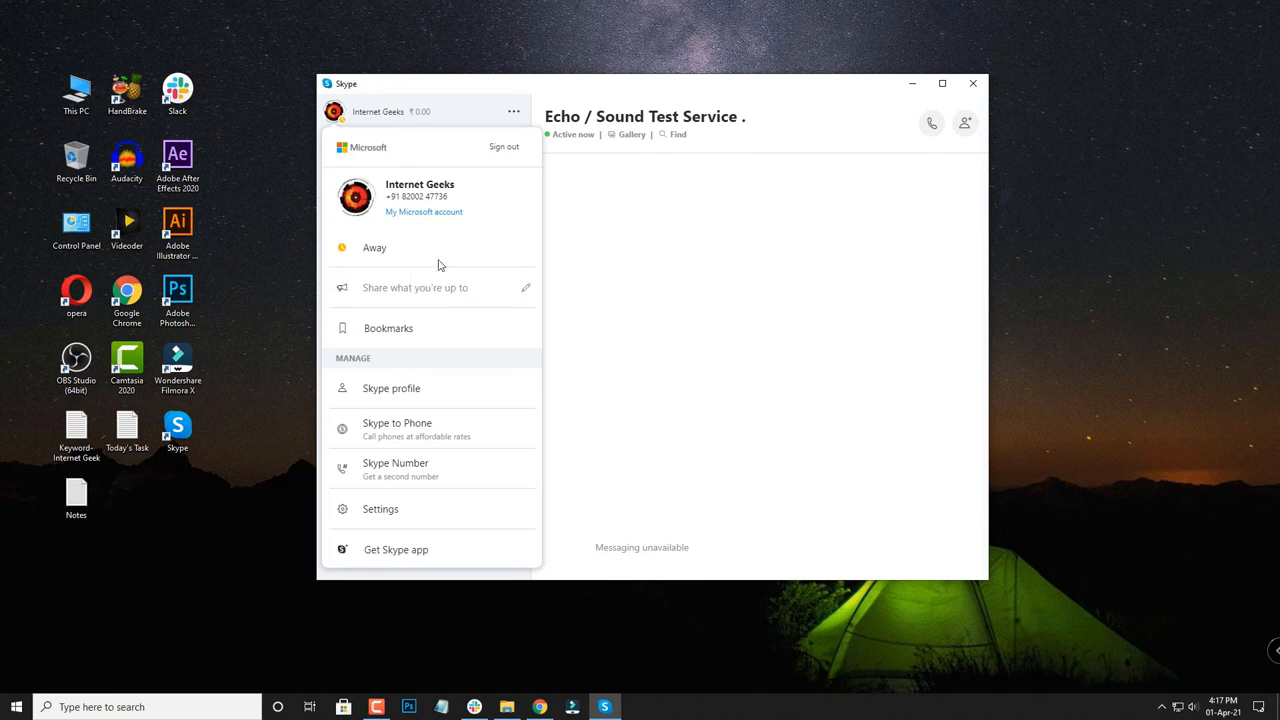
Close the profile pane with Active as the current status and return to chats
click(376, 248)
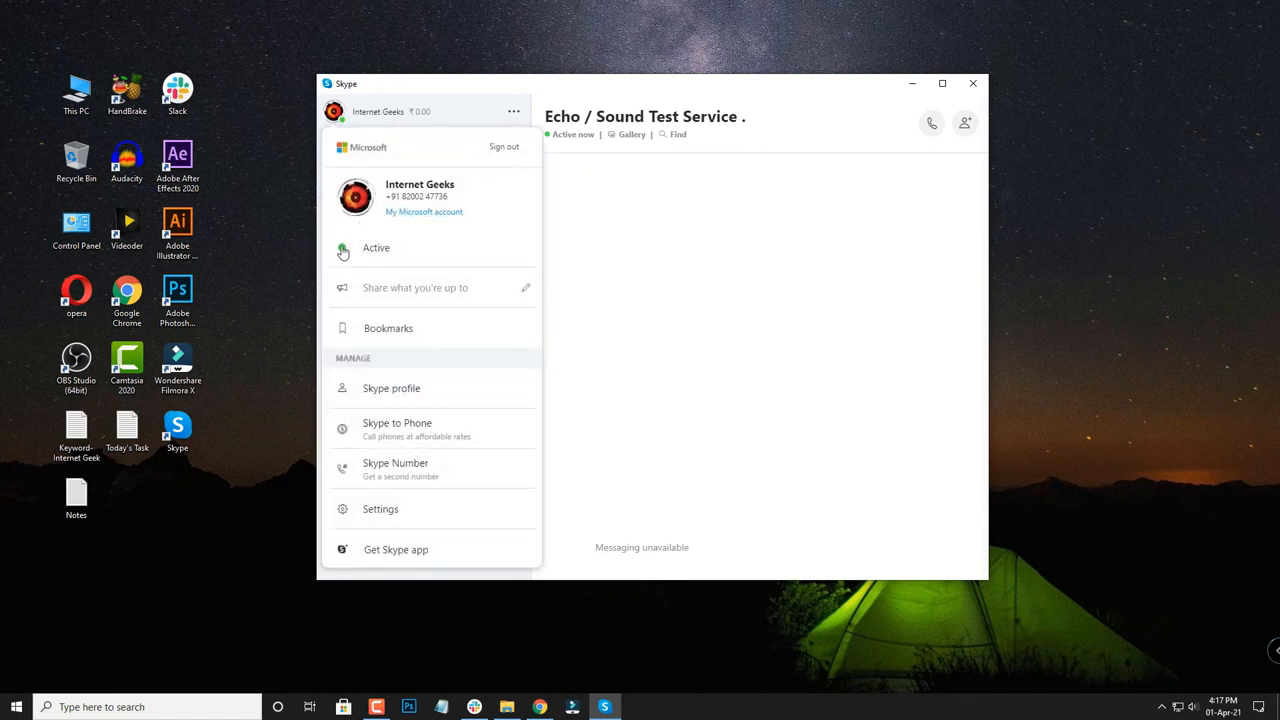
mouse_move(460, 270)
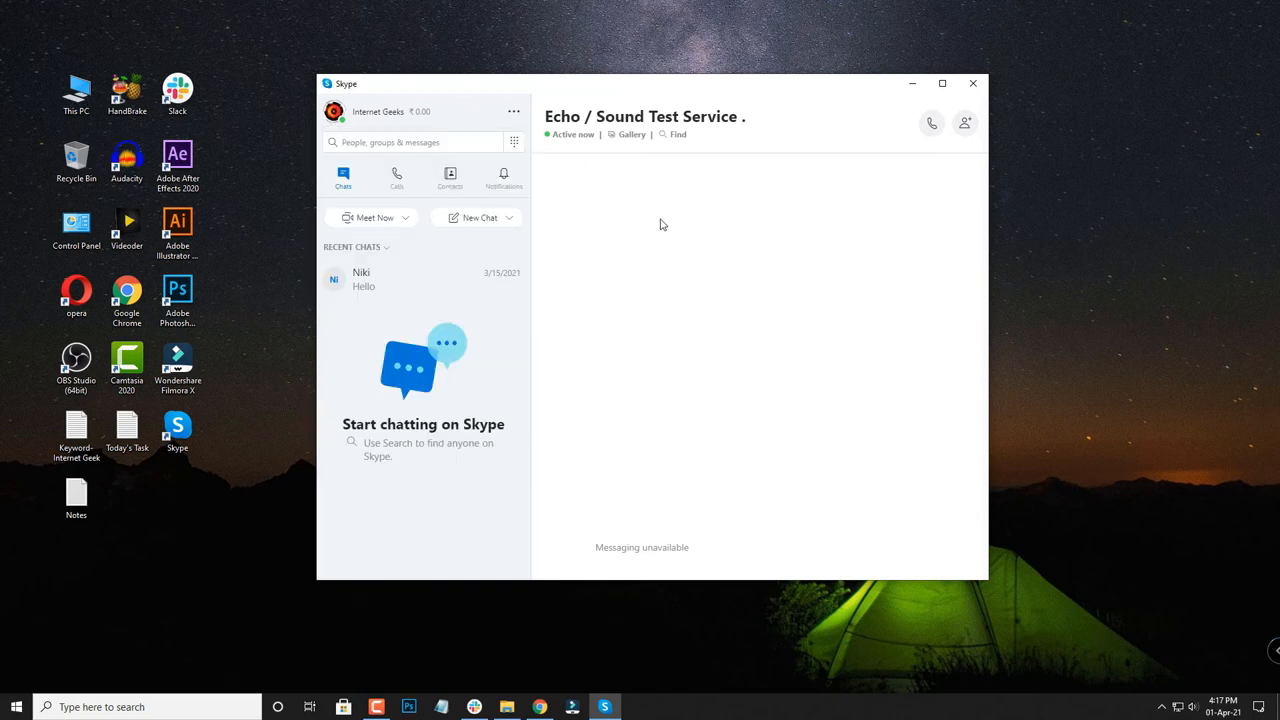
mouse_move(638, 252)
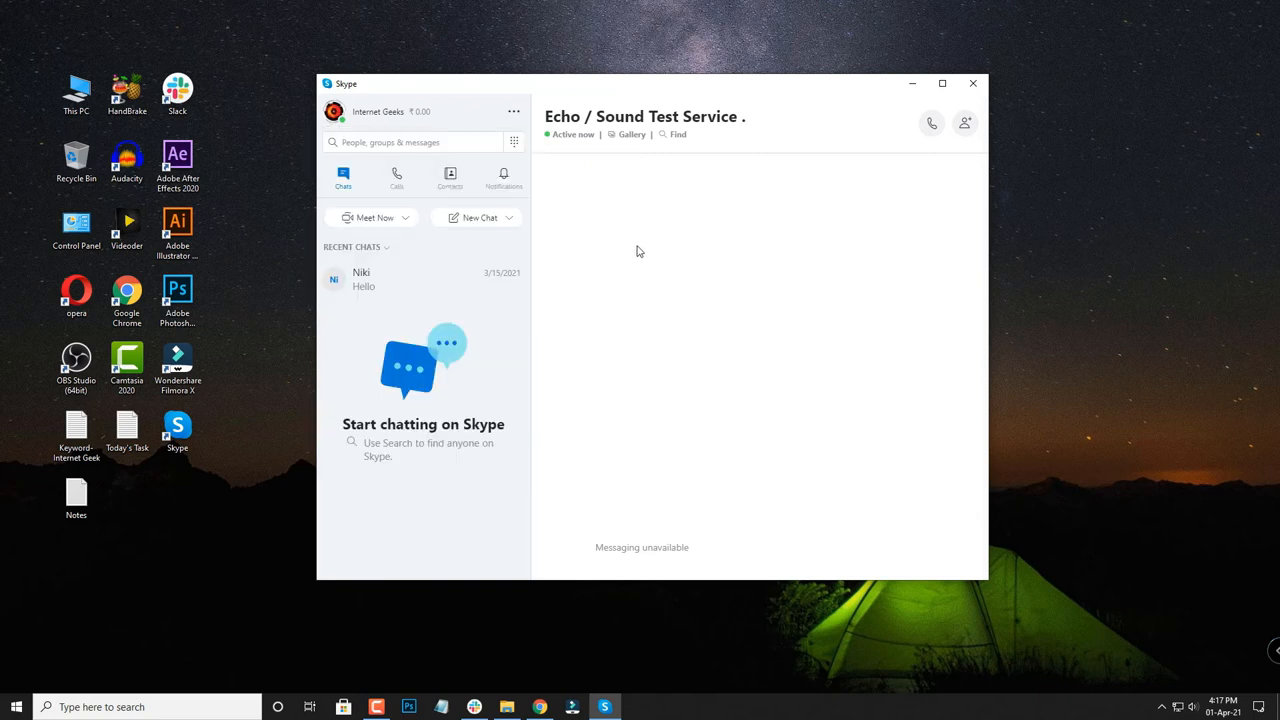